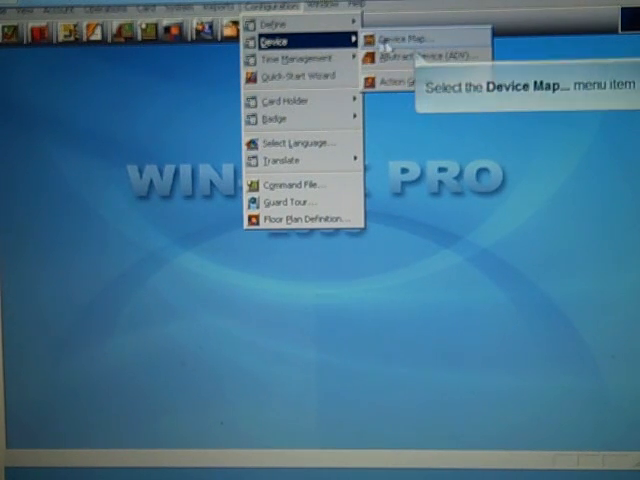
Step: Bring up the Device Map and select the Comm Server in the device tree
click(408, 40)
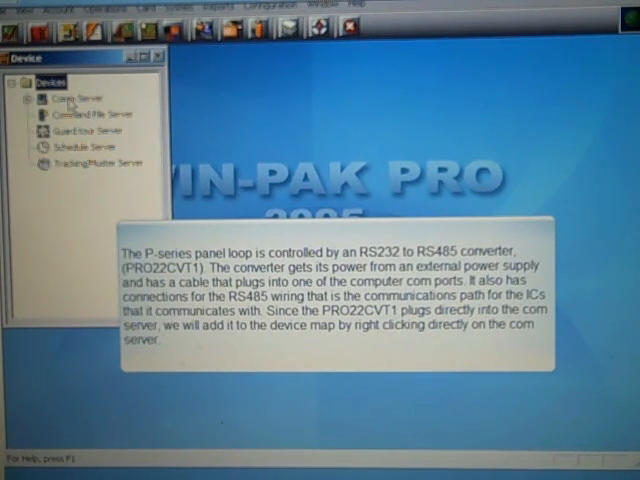
click(70, 96)
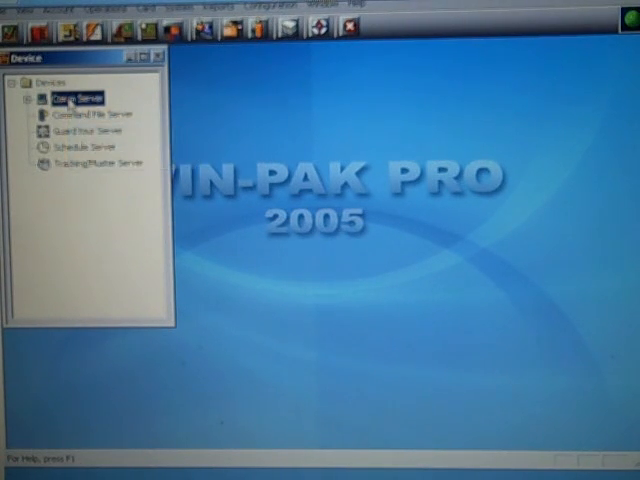
Step: Show the Comm Server's add-device choices, including Panel Loop (P-Series)
right_click(64, 100)
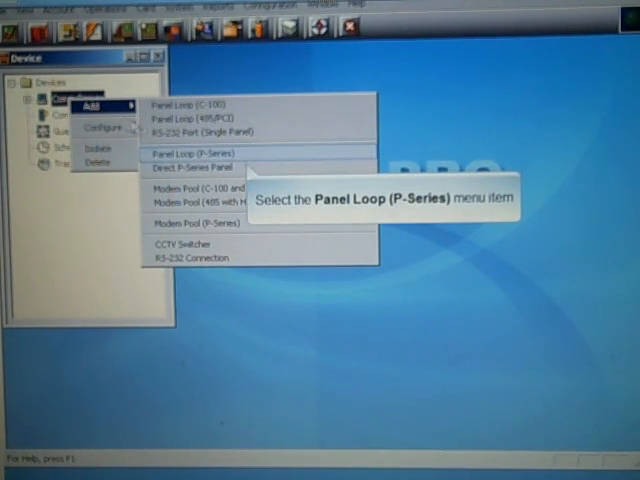
mouse_move(196, 152)
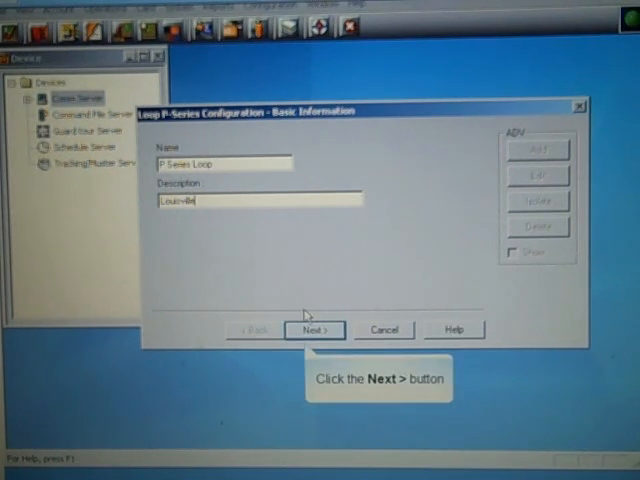
Step: Set the loop's port to COM 3 at 38400 baud with RTS always on and continue
click(314, 330)
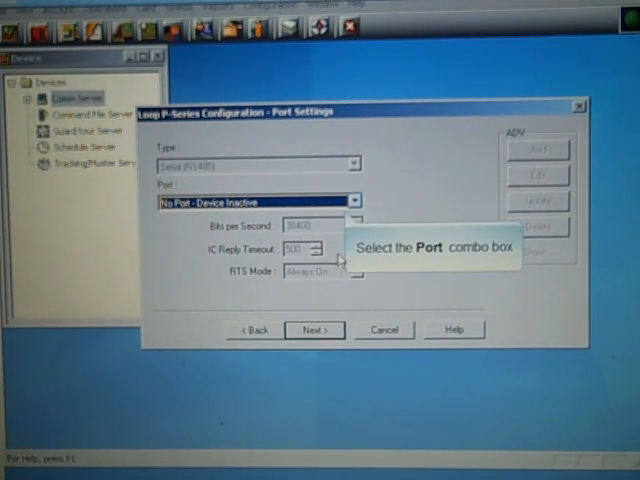
click(356, 200)
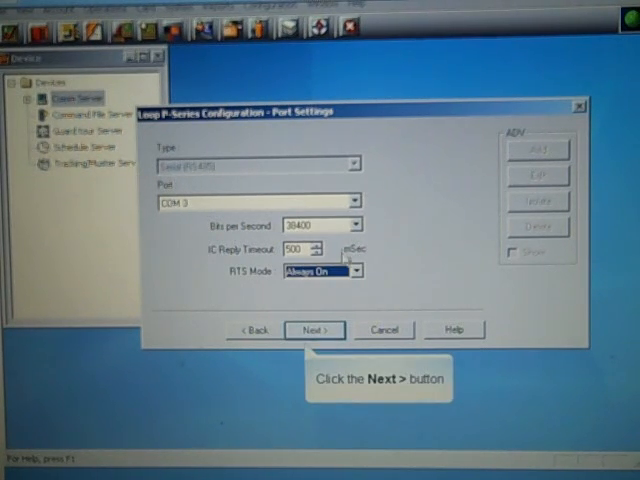
click(312, 330)
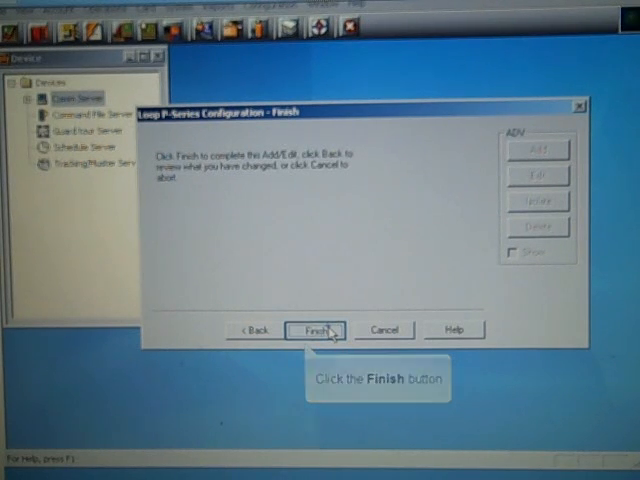
Step: Finish the wizard so the P-Series Loop appears under the Comm Server
click(316, 330)
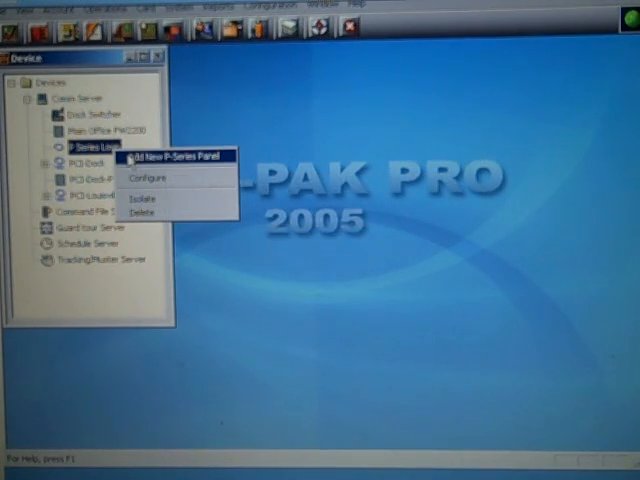
click(184, 156)
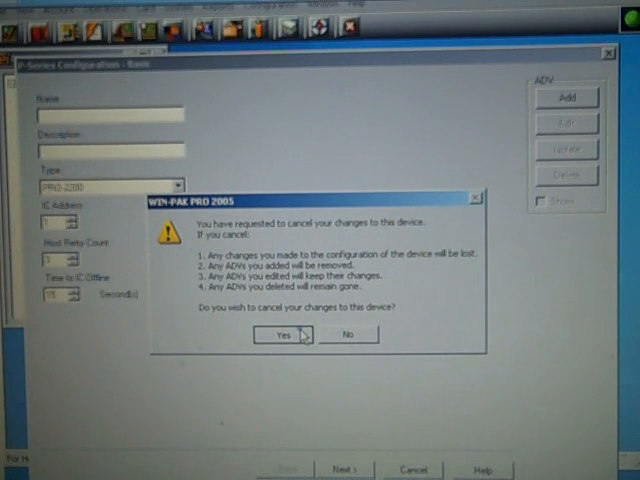
click(280, 334)
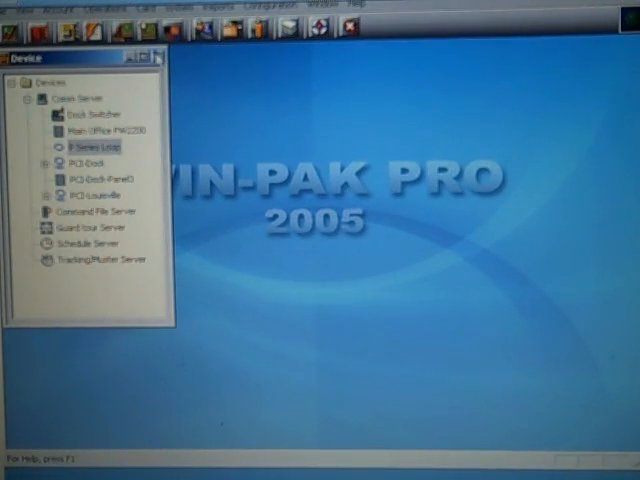